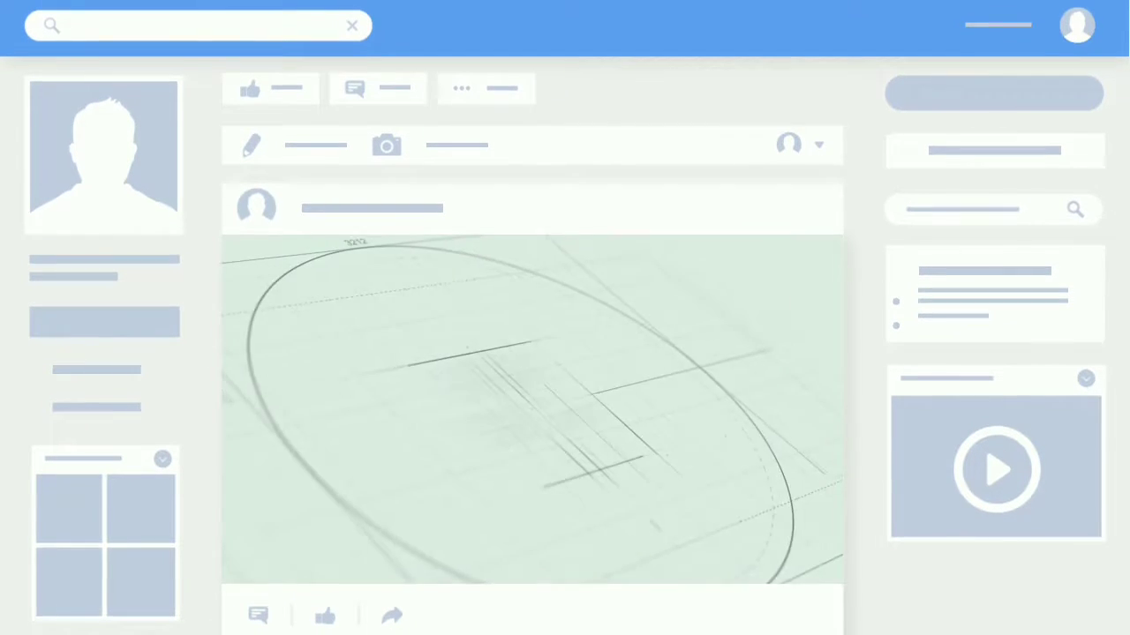
pyautogui.scroll(-3)
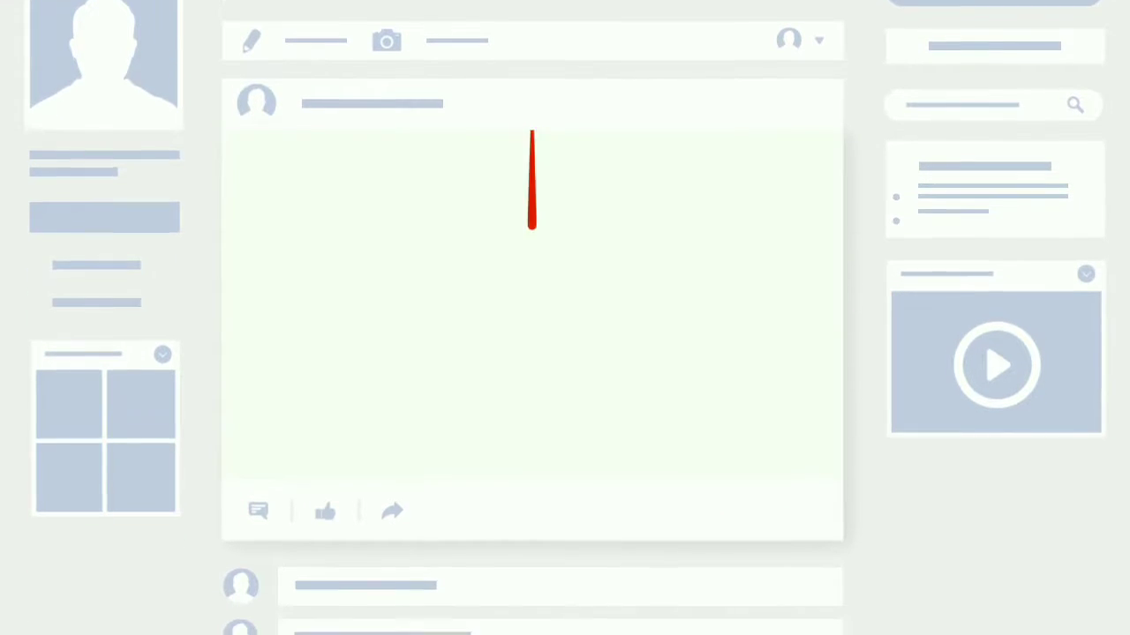